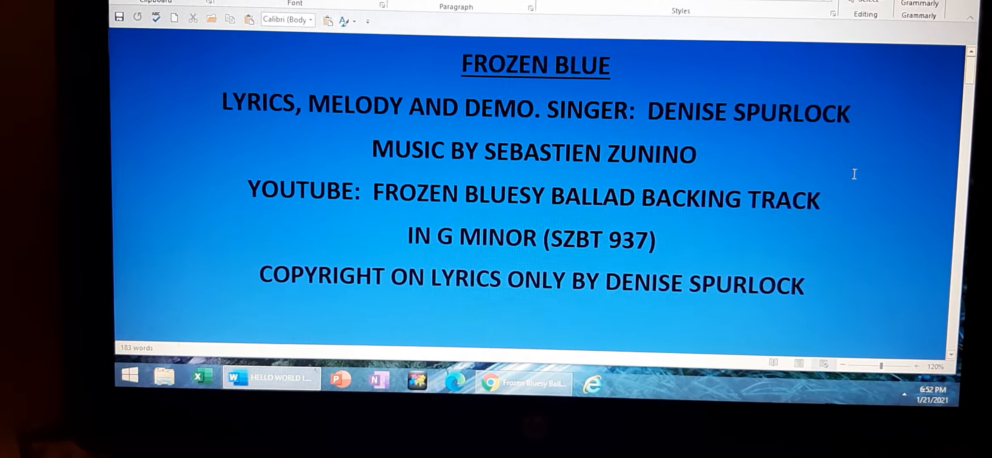
- Scroll from the FROZEN BLUE title block through the intro to 'All wrapped up frozen blue'
scroll(down, 3)
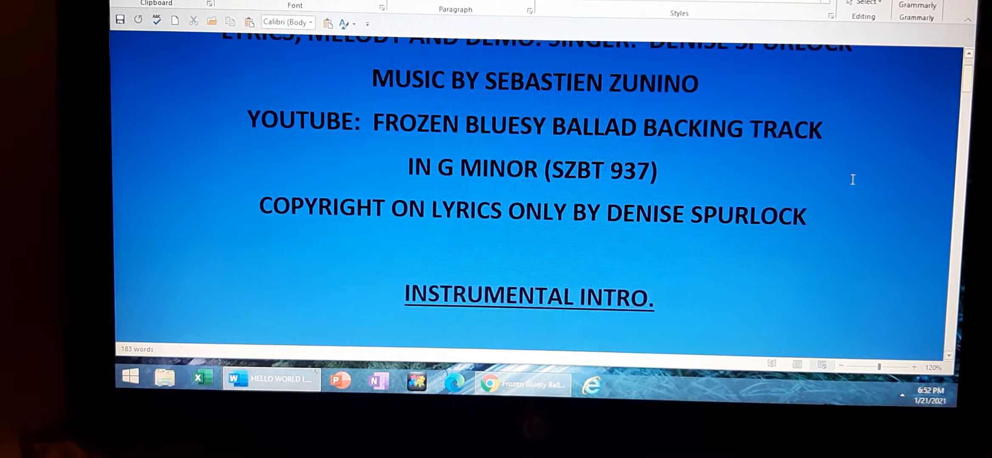
scroll(down, 3)
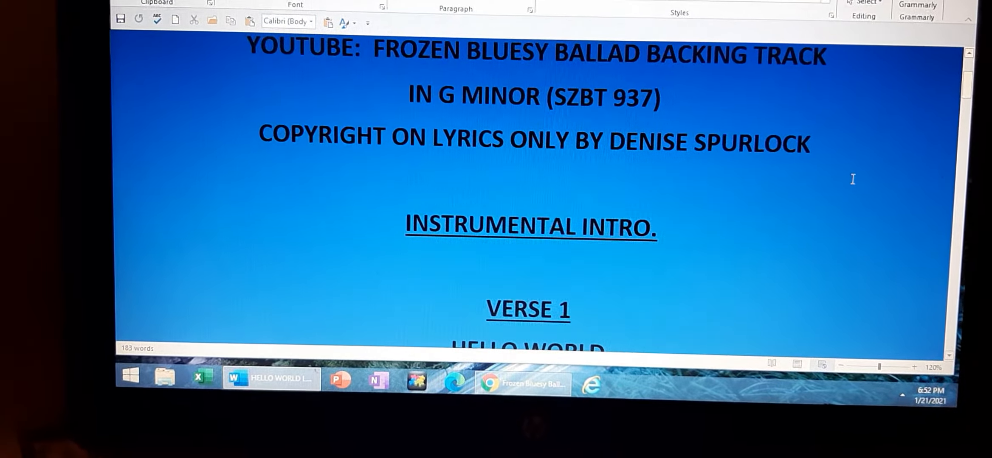
scroll(down, 3)
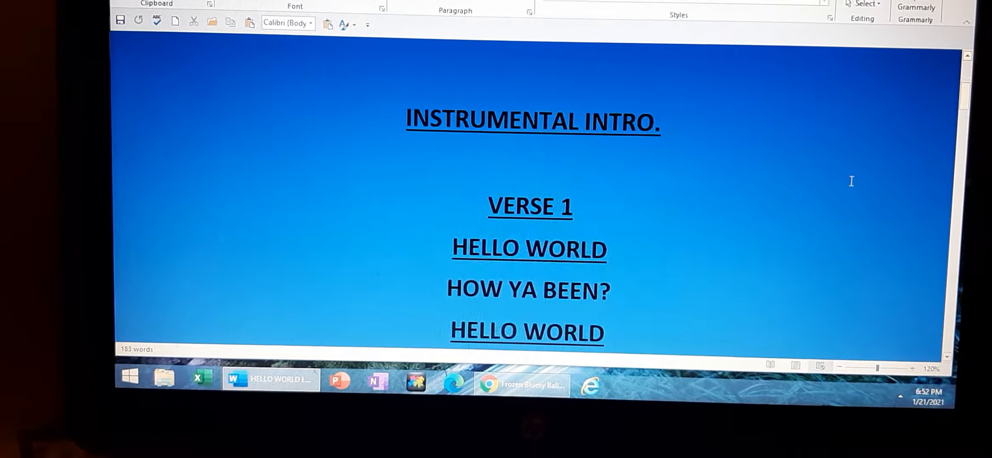
scroll(down, 3)
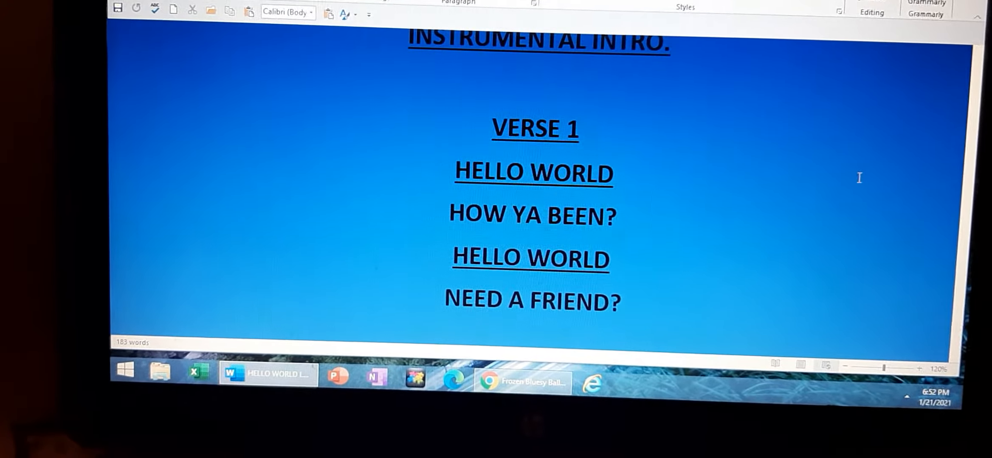
scroll(down, 3)
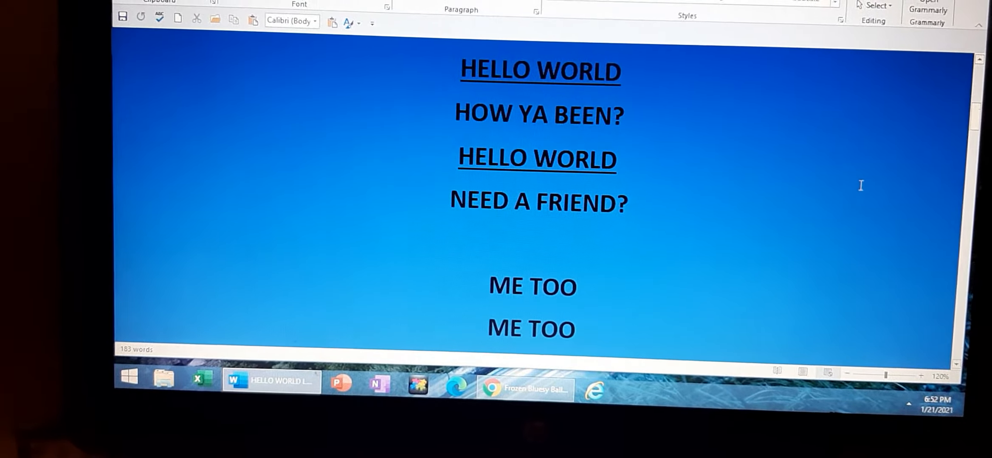
scroll(down, 3)
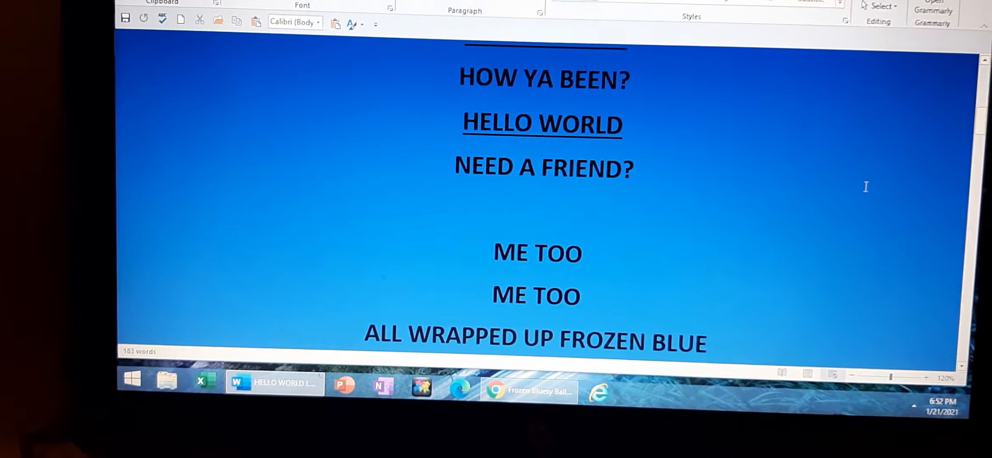
scroll(down, 3)
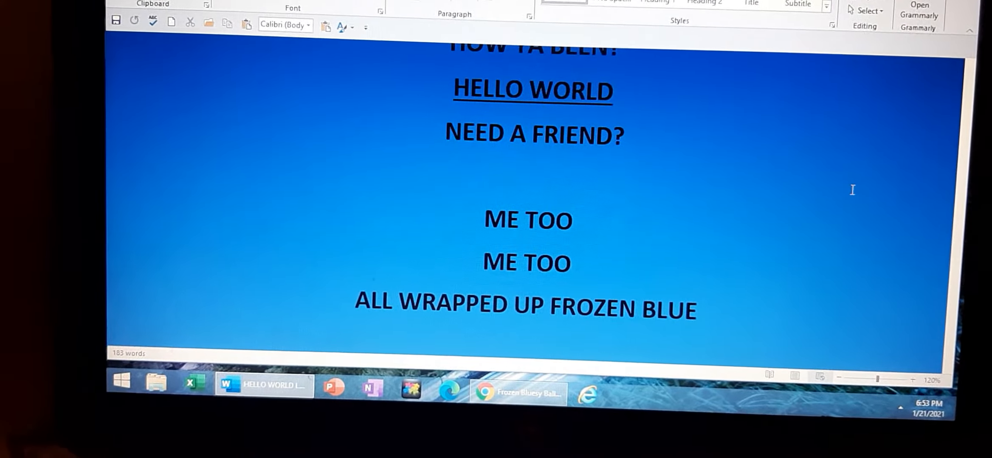
- Scroll through Verse 2's 'Who knew?' lines to the Instrumental One Verse heading
scroll(down, 3)
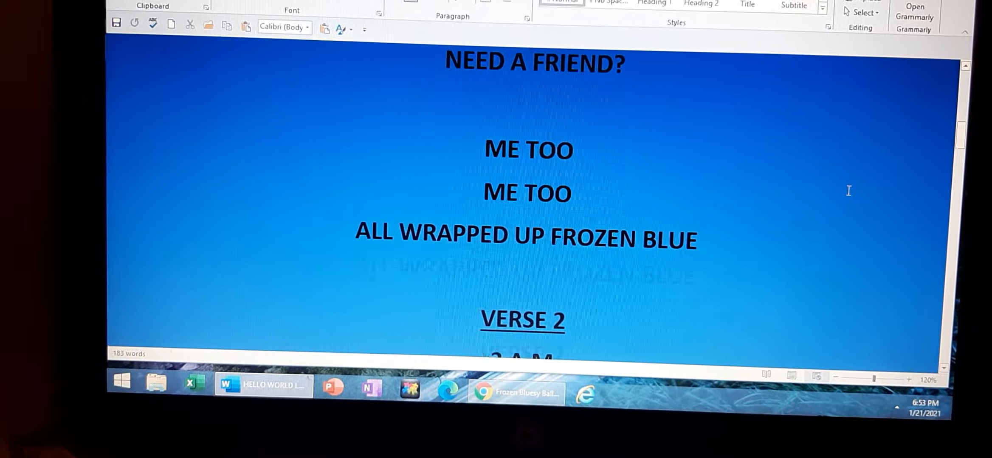
scroll(down, 3)
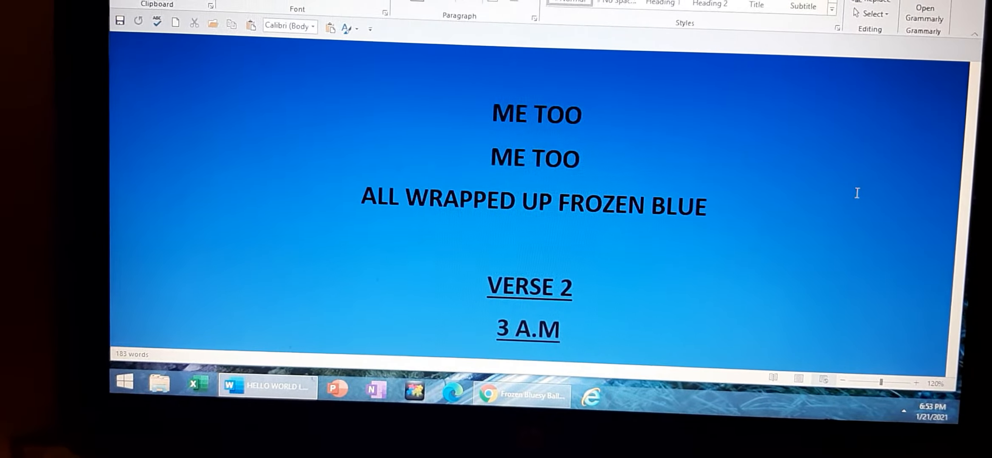
scroll(down, 3)
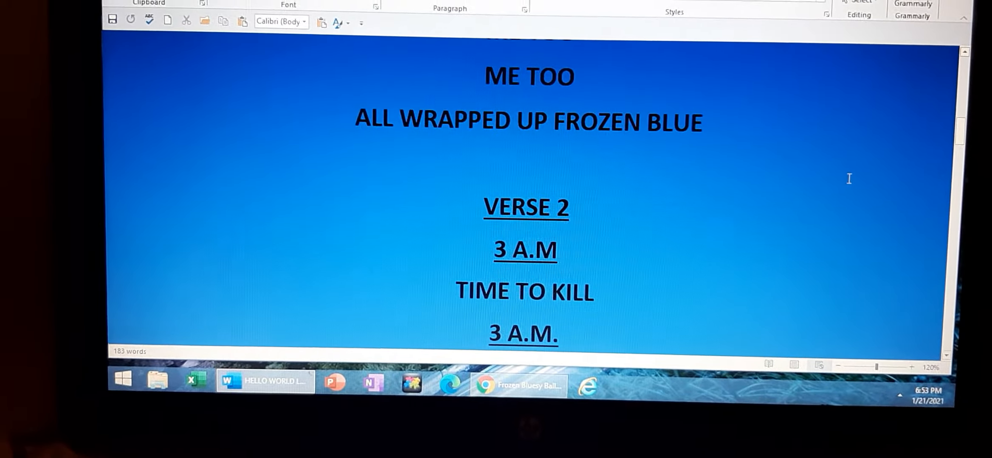
scroll(down, 3)
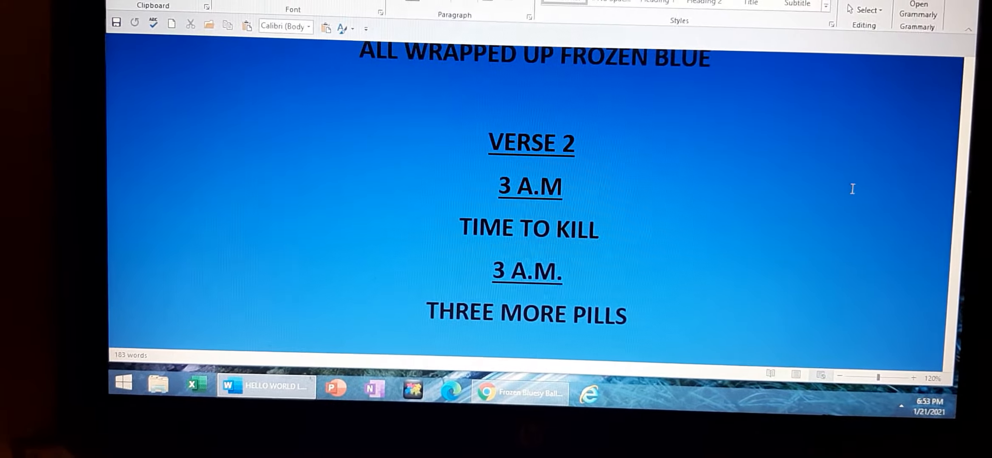
scroll(down, 3)
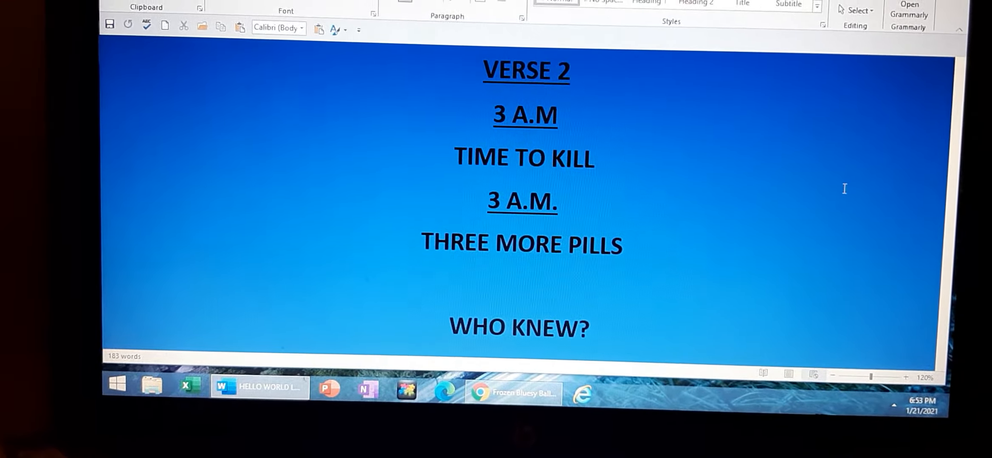
scroll(down, 3)
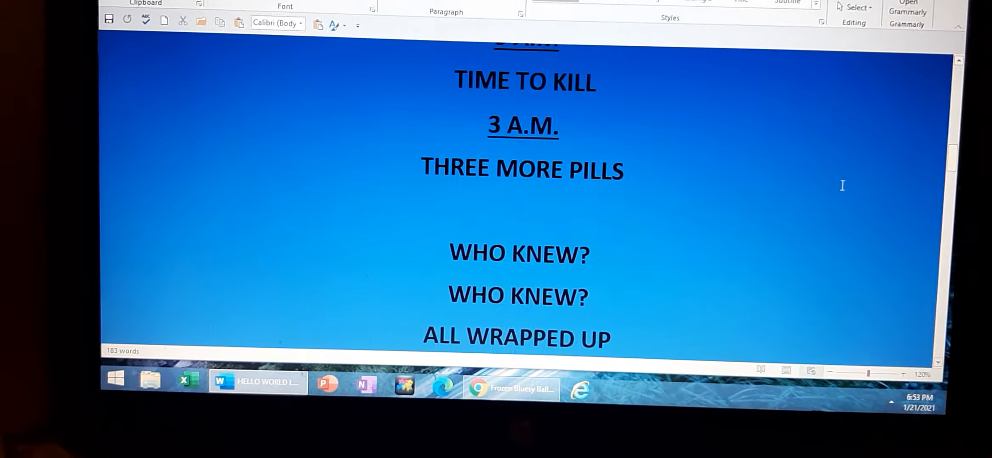
scroll(down, 3)
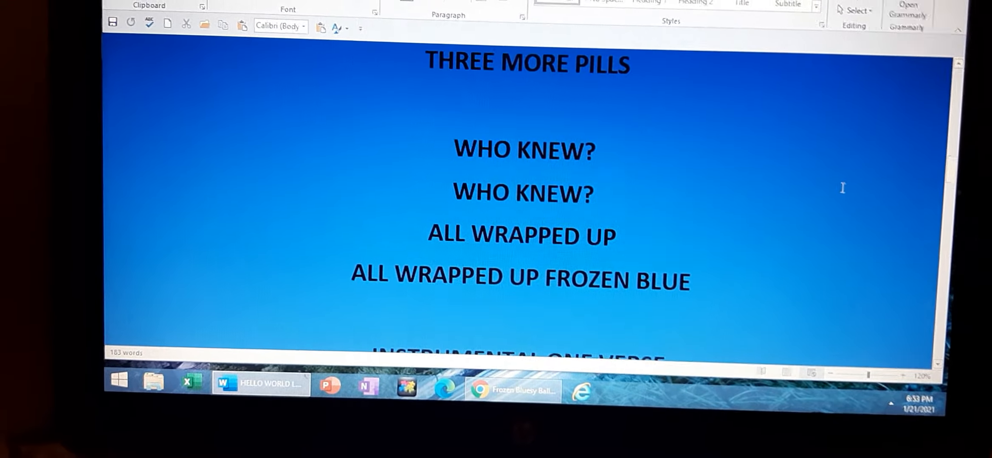
scroll(down, 3)
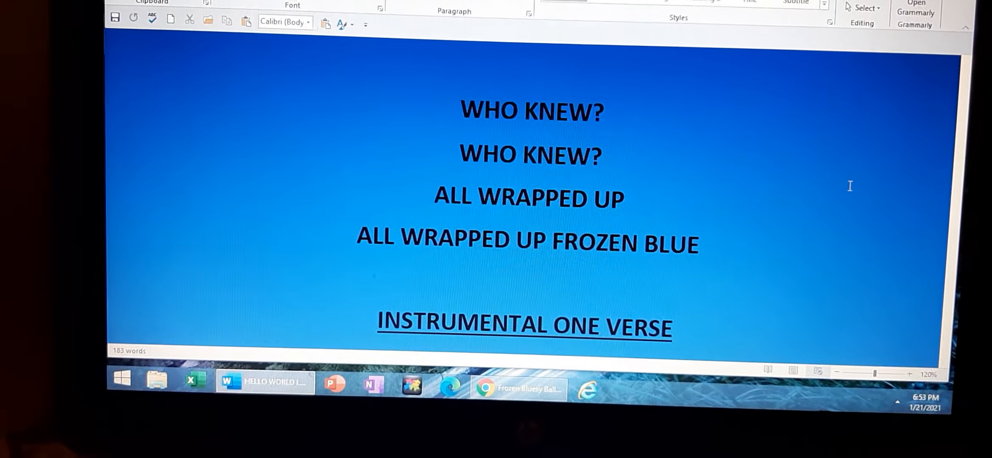
- Scroll through the chorus to 'Frozen blue without air' with the Verse 3 heading visible
scroll(down, 3)
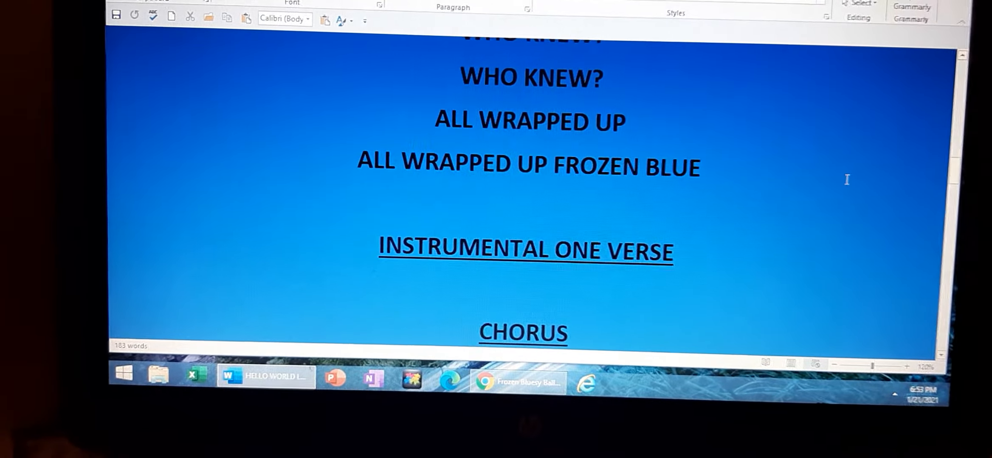
scroll(down, 3)
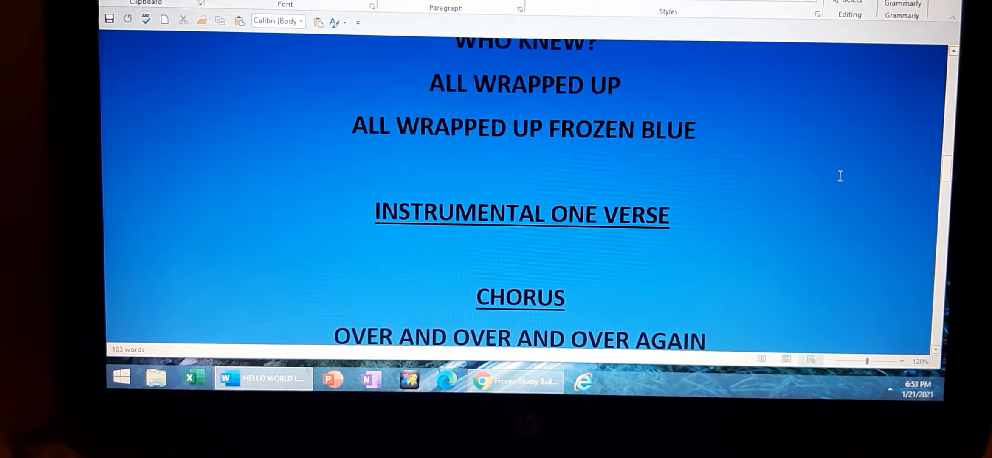
scroll(down, 3)
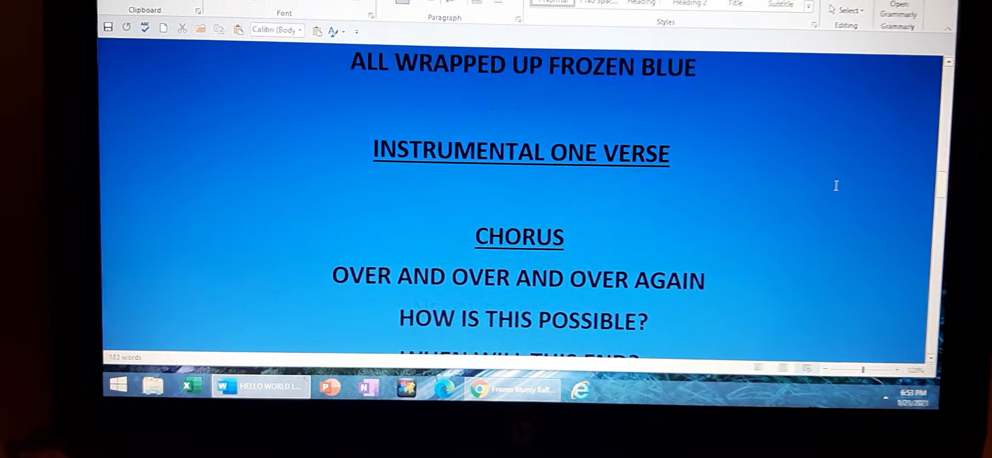
scroll(down, 3)
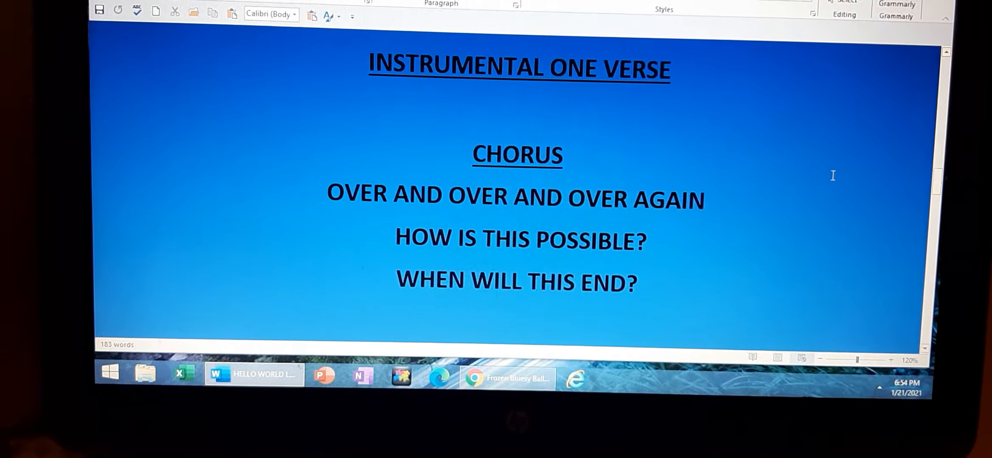
scroll(down, 3)
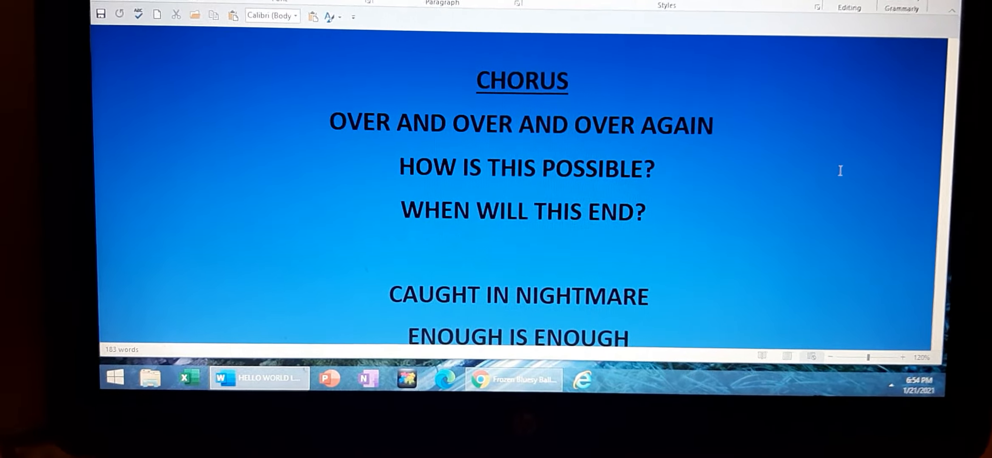
scroll(down, 3)
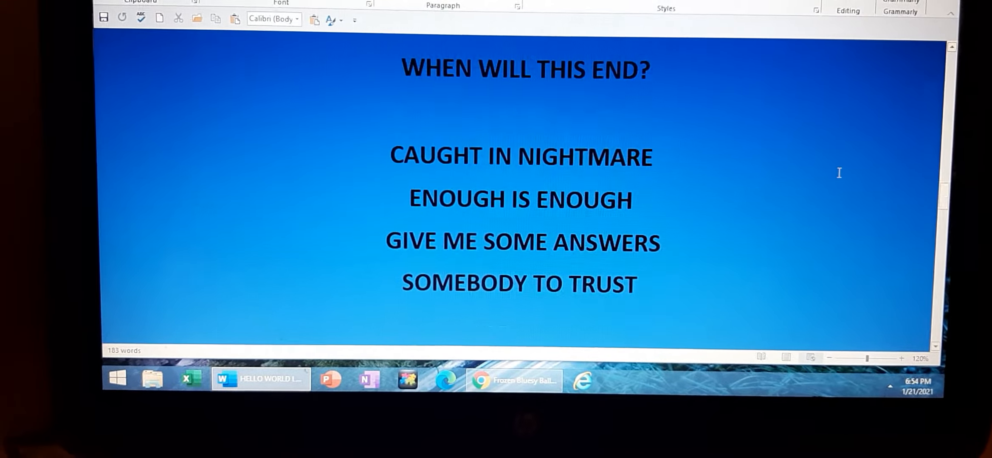
scroll(down, 3)
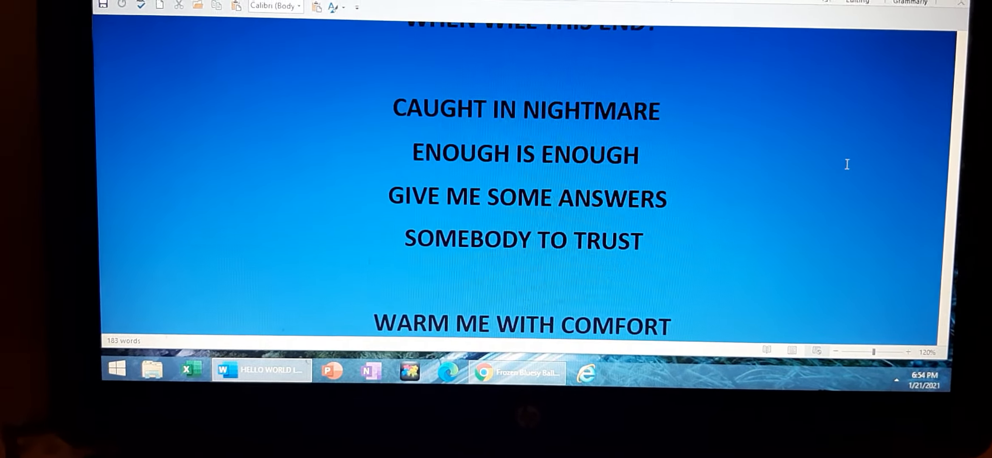
scroll(down, 3)
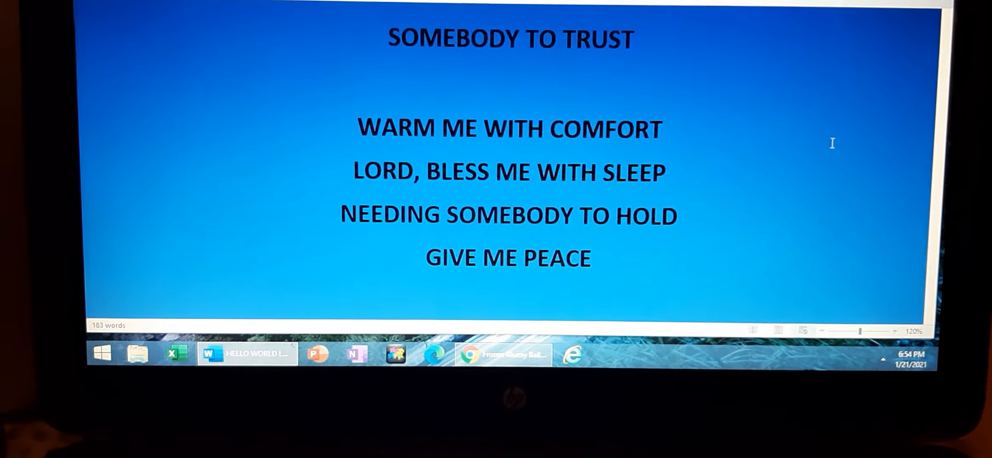
scroll(down, 3)
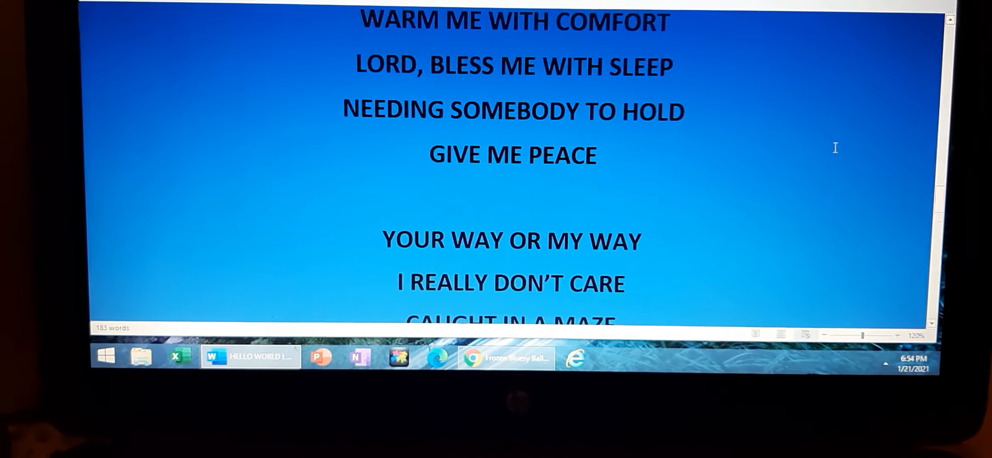
scroll(down, 3)
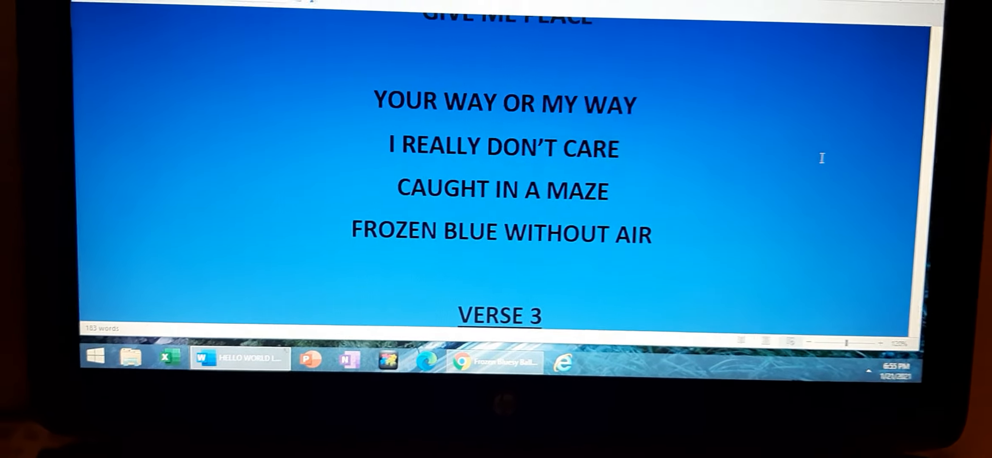
- Scroll through Verse 3 past 'All wrapped up frozen blue' to the next Instrumental One Verse
scroll(down, 3)
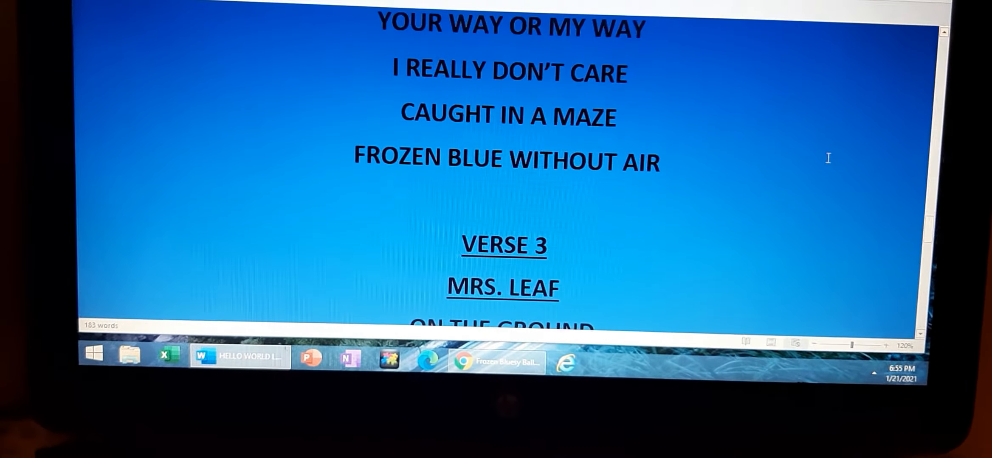
scroll(down, 3)
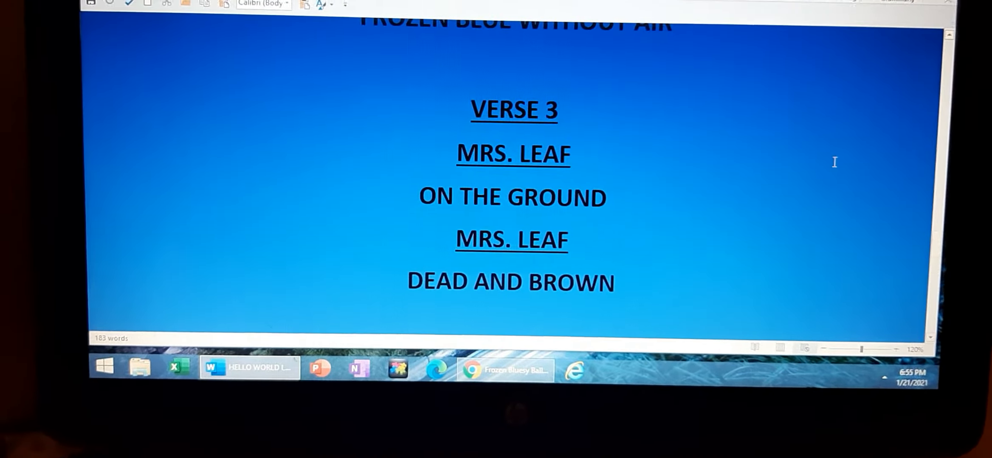
scroll(down, 3)
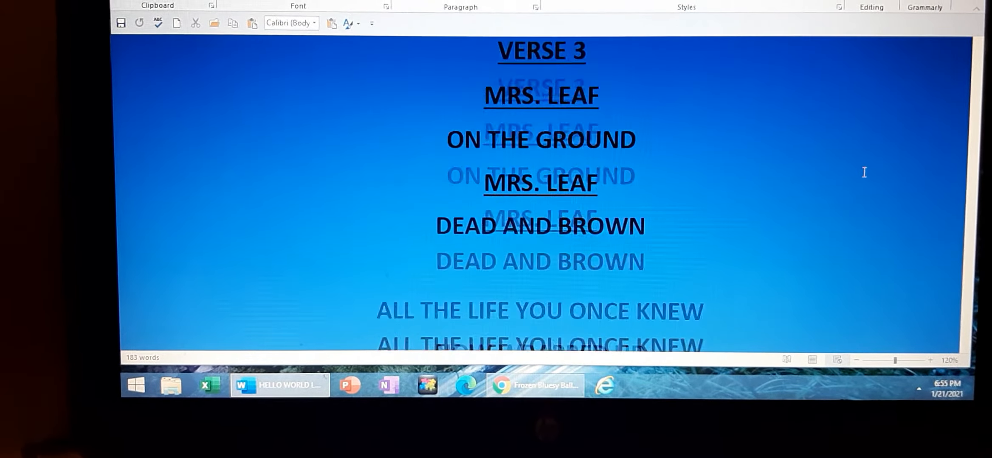
scroll(down, 3)
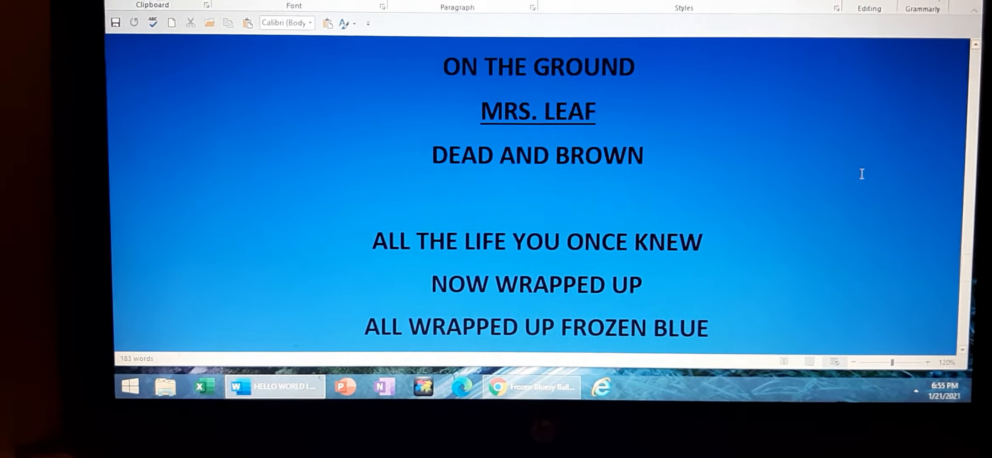
scroll(down, 3)
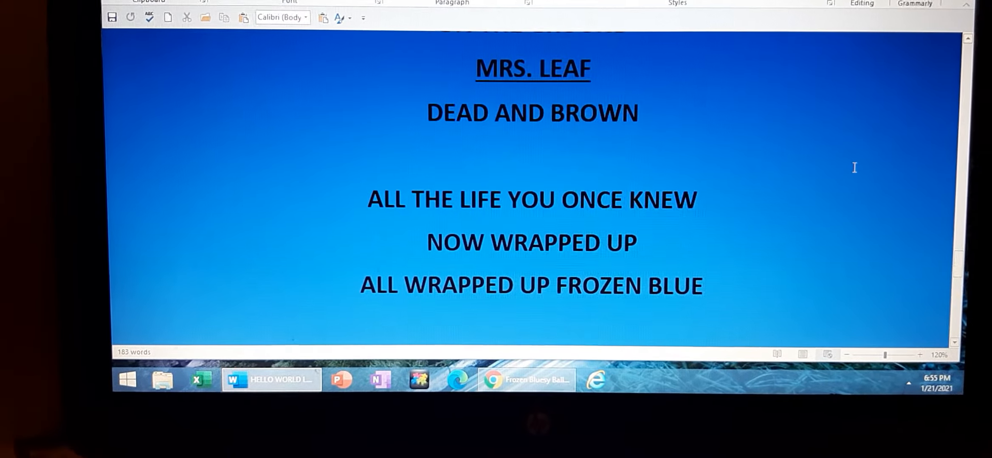
scroll(down, 3)
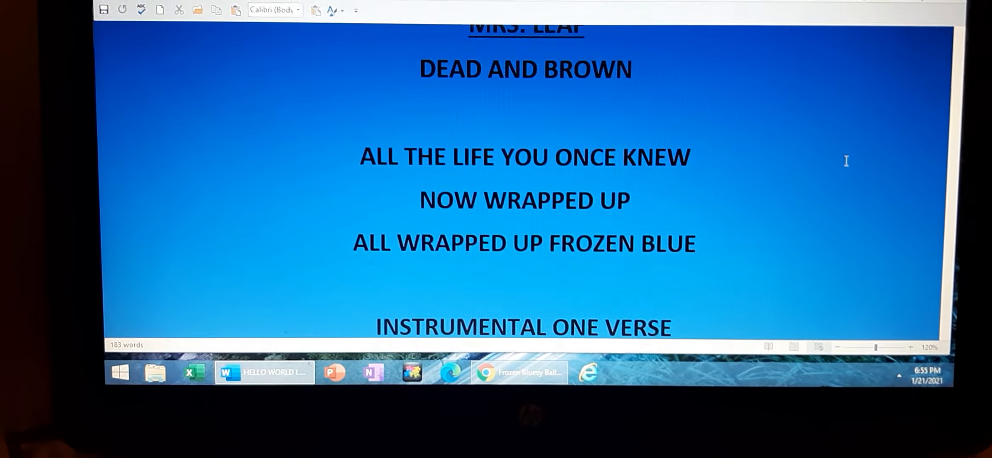
scroll(down, 3)
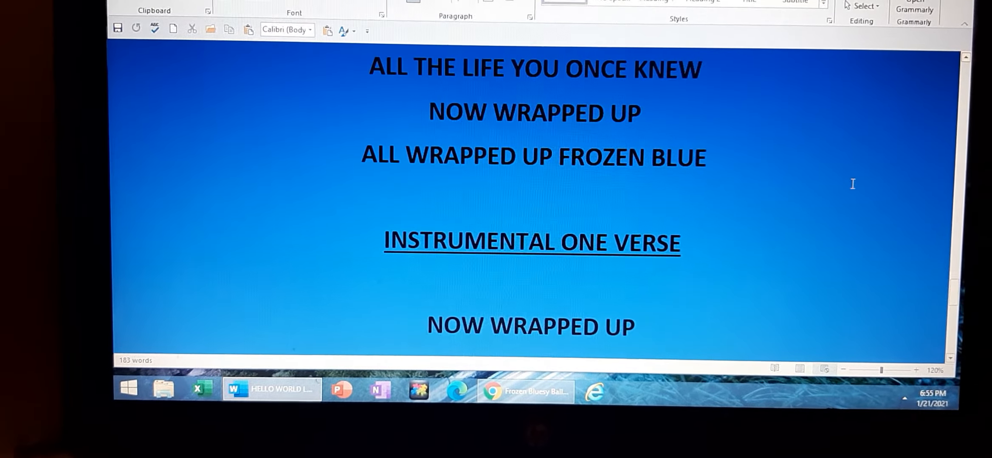
- Scroll to the closing FADE OUT heading, then reveal the hidden taskbar icons
scroll(down, 3)
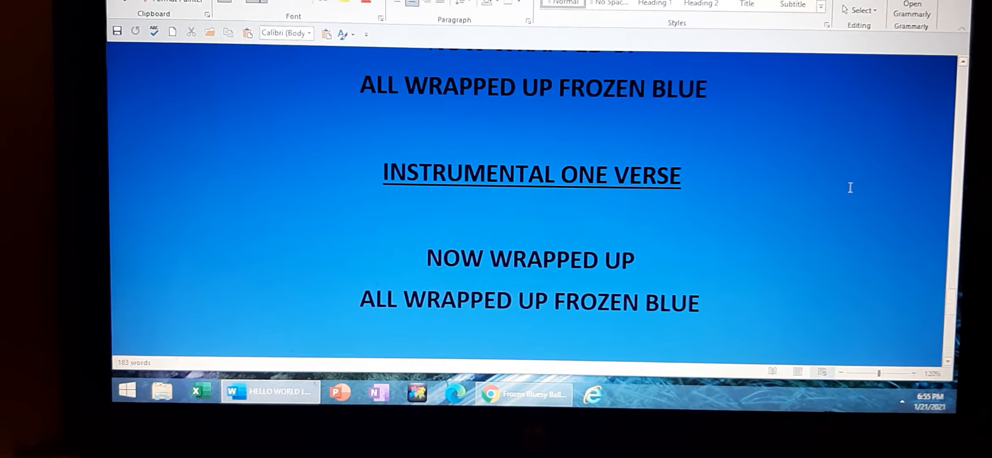
scroll(down, 3)
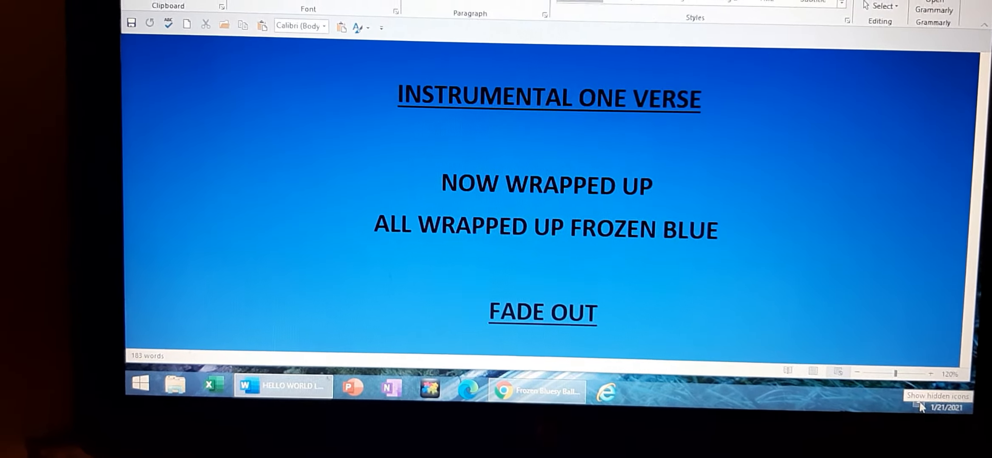
click(917, 407)
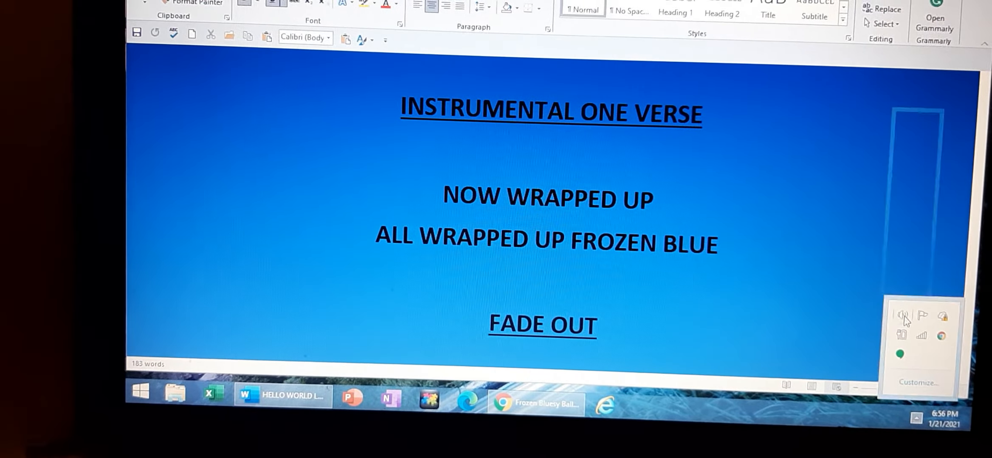